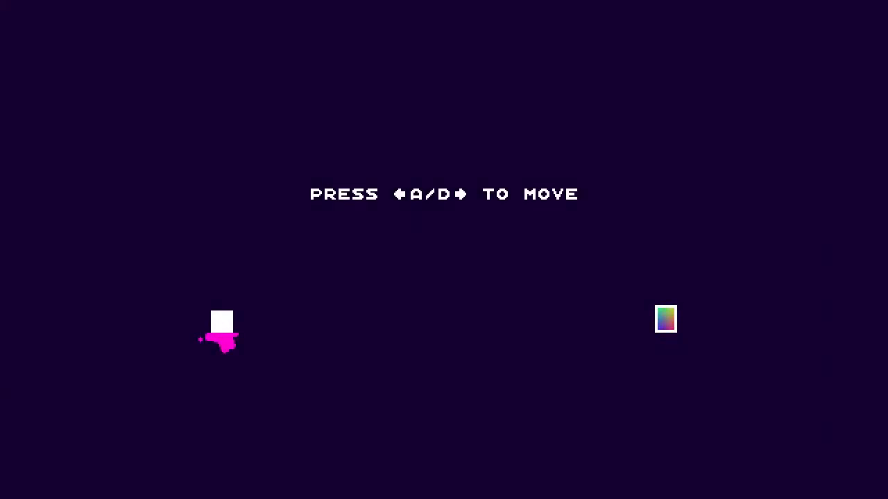
{"action": "key", "text": "d"}
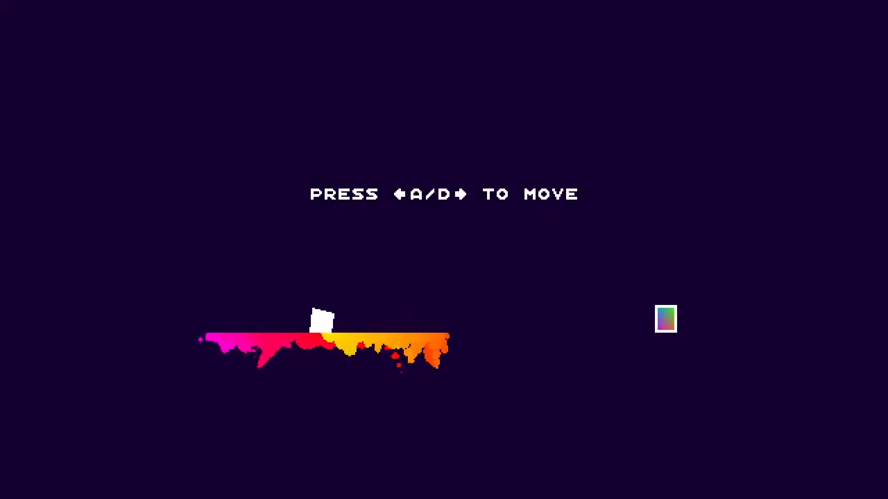
{"action": "key", "text": "a"}
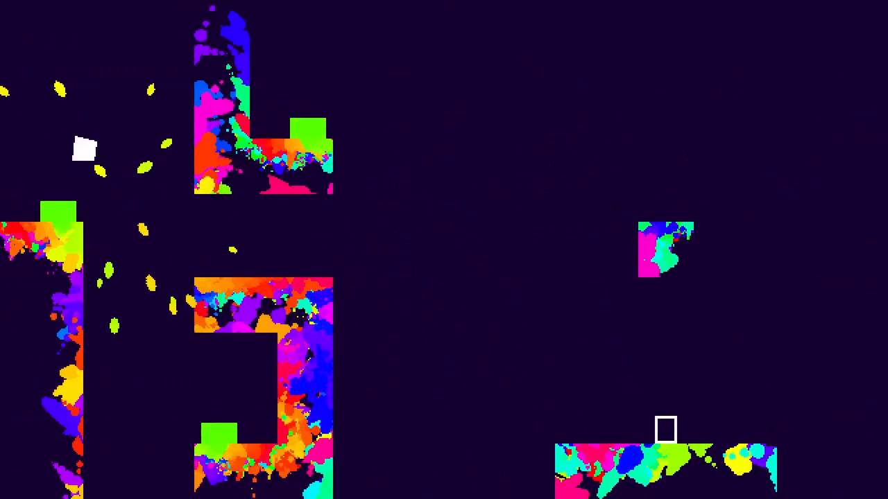
{"action": "scroll", "scroll_direction": "right", "scroll_amount": 3}
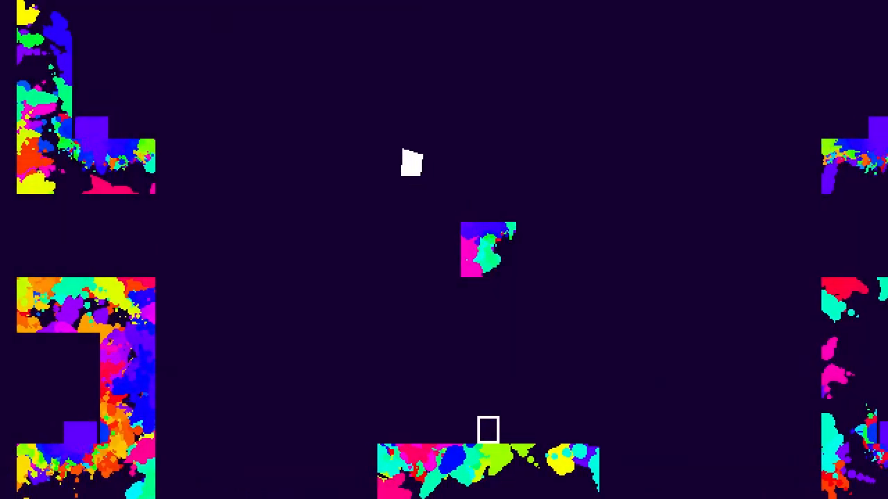